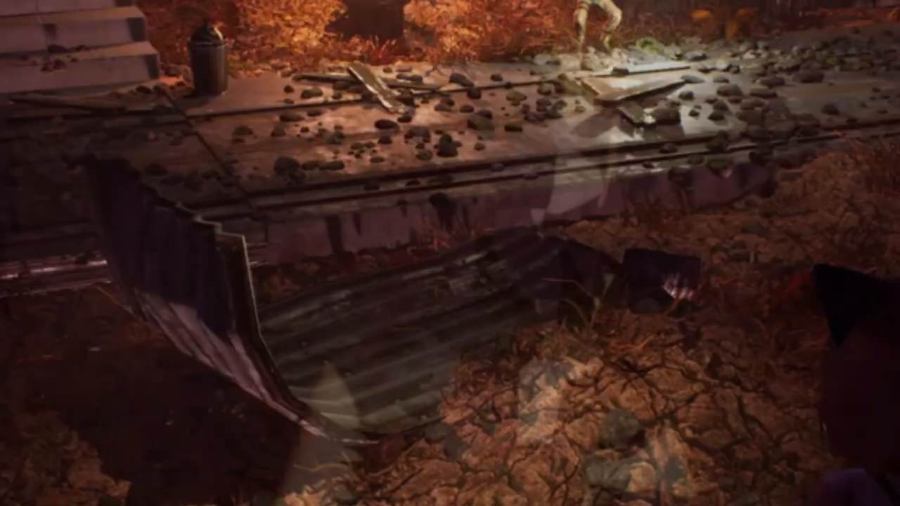
pyautogui.moveTo(450, 253)
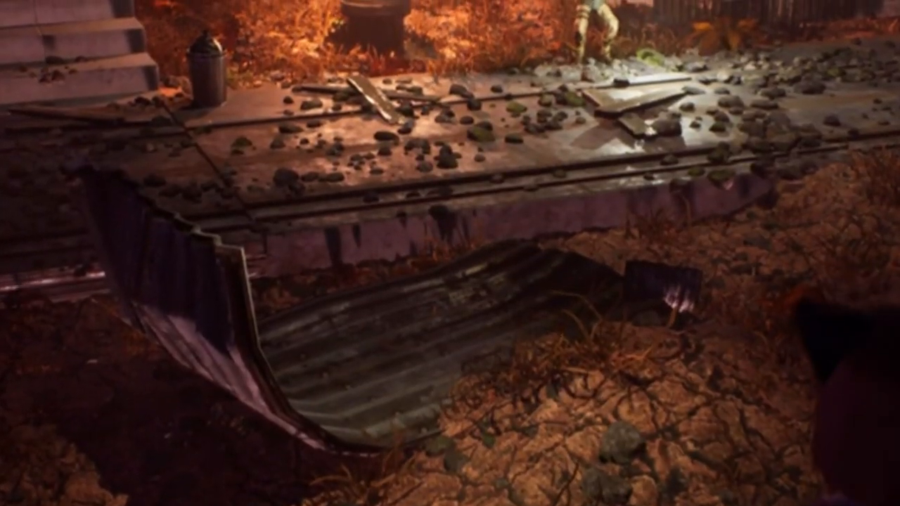